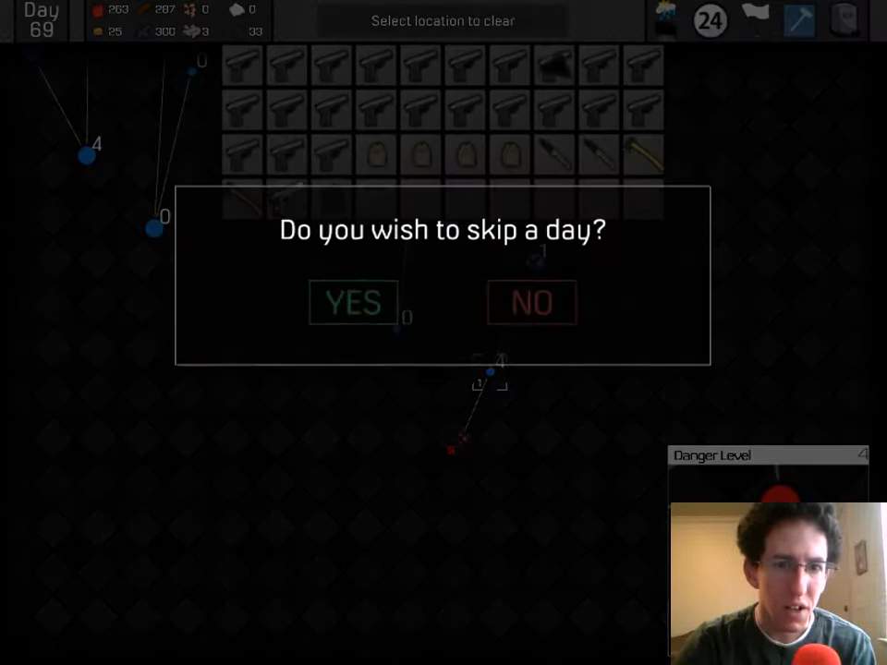
# Agree to skip a day, triggering New Clayton's attack on Lynchbrook.
pyautogui.click(351, 303)
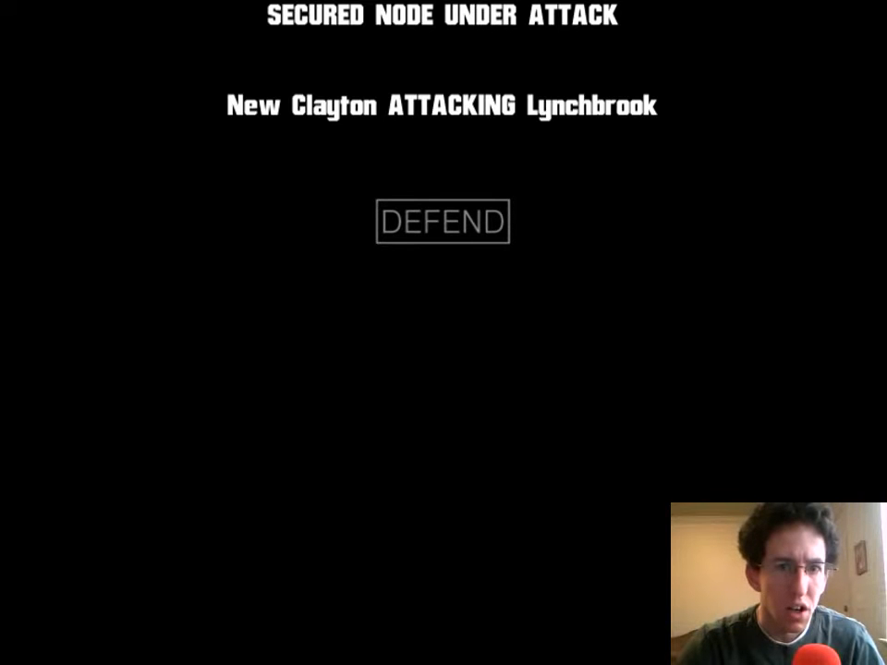
# Defend Lynchbrook with the four survivors, holding the building through to wave 5.
pyautogui.click(444, 222)
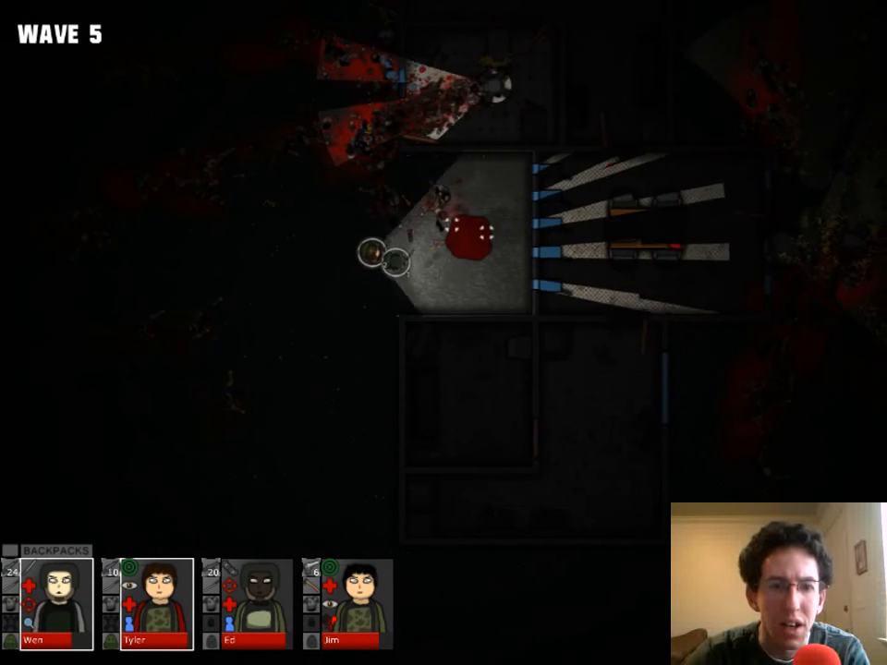
# Pause and resume the battle, then clear wave 5 so Lynchbrook is successfully defended.
pyautogui.press('Escape')
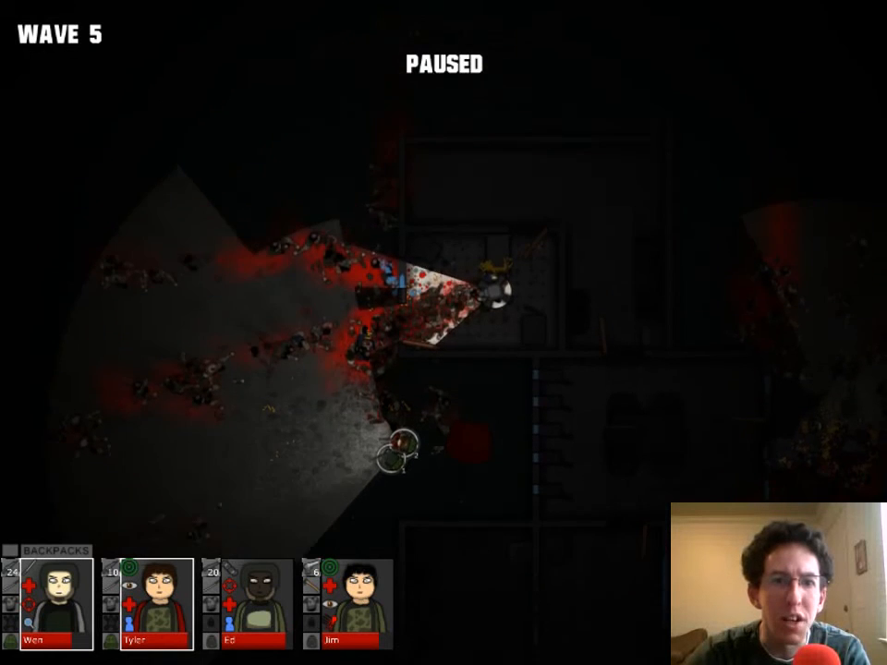
pyautogui.press('Escape')
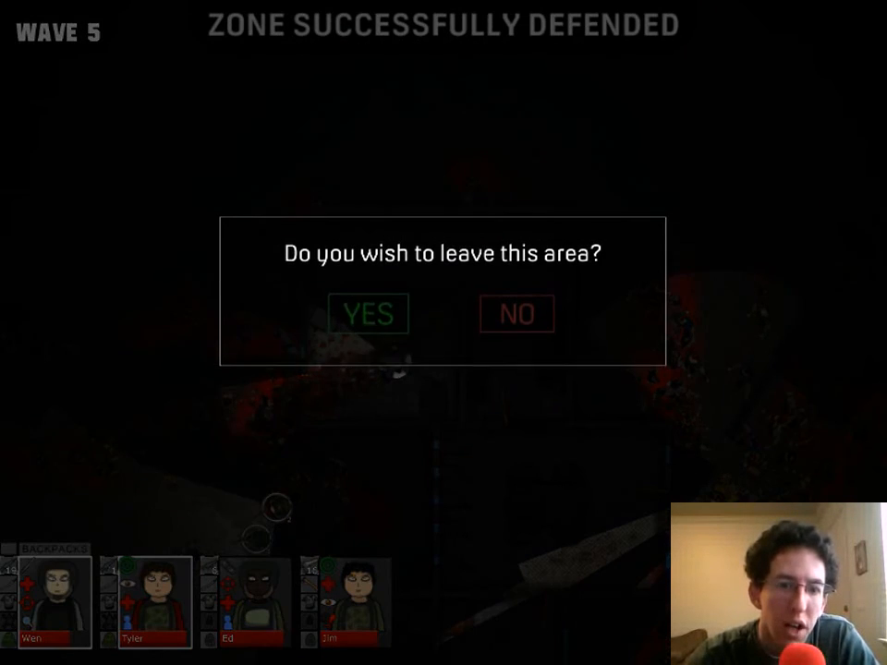
# Leave the defended area and move past the 159-experience mission summary to Crafting.
pyautogui.click(367, 314)
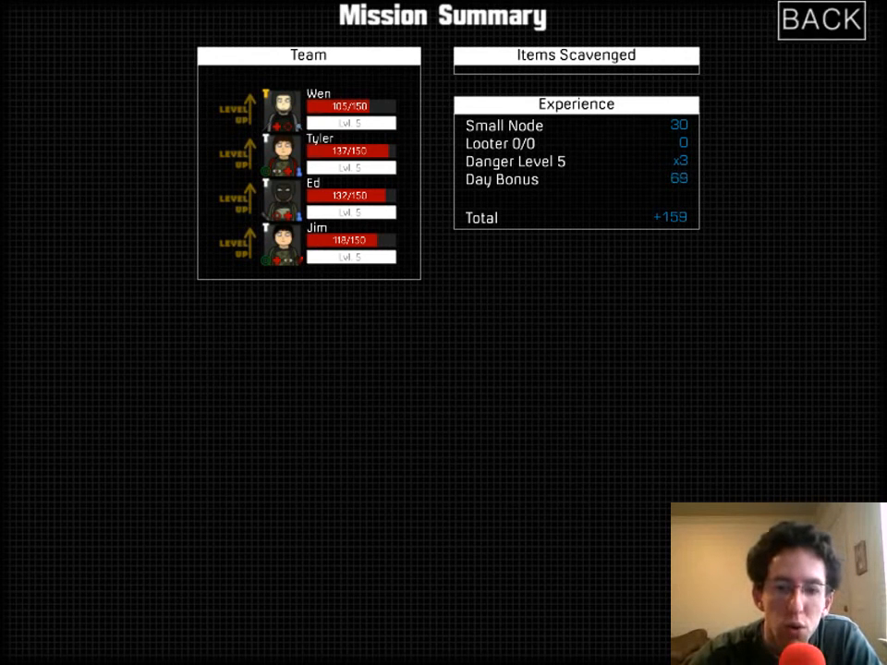
pyautogui.click(817, 20)
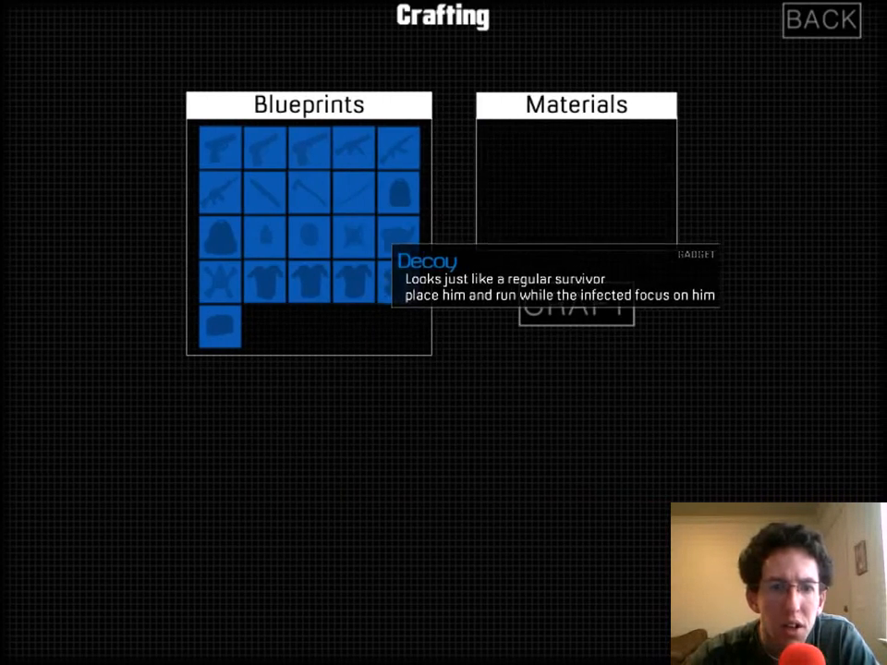
# Check materials for Medikit, Padded Armor and two other blueprints, then return to the world map.
pyautogui.click(399, 281)
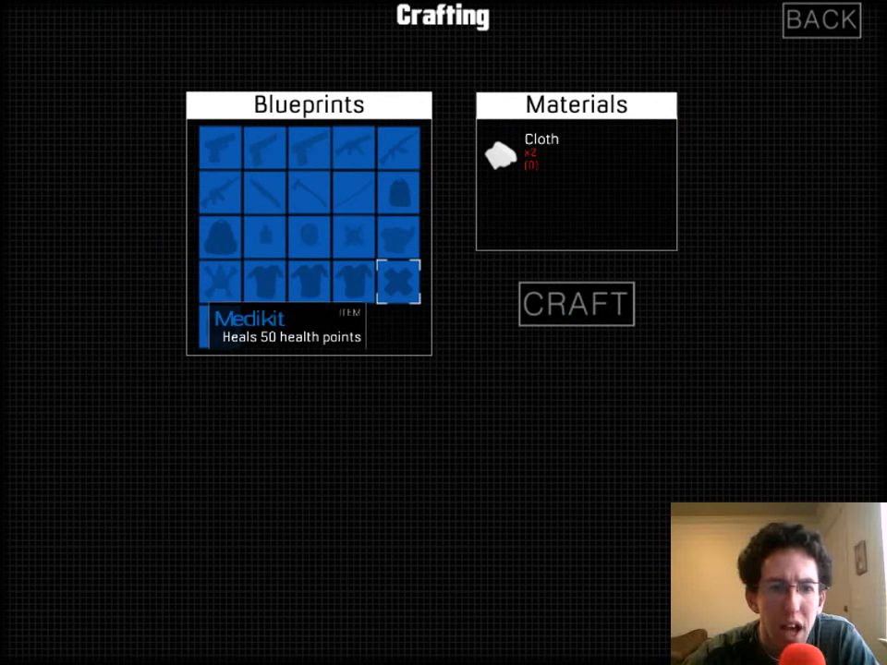
pyautogui.click(266, 276)
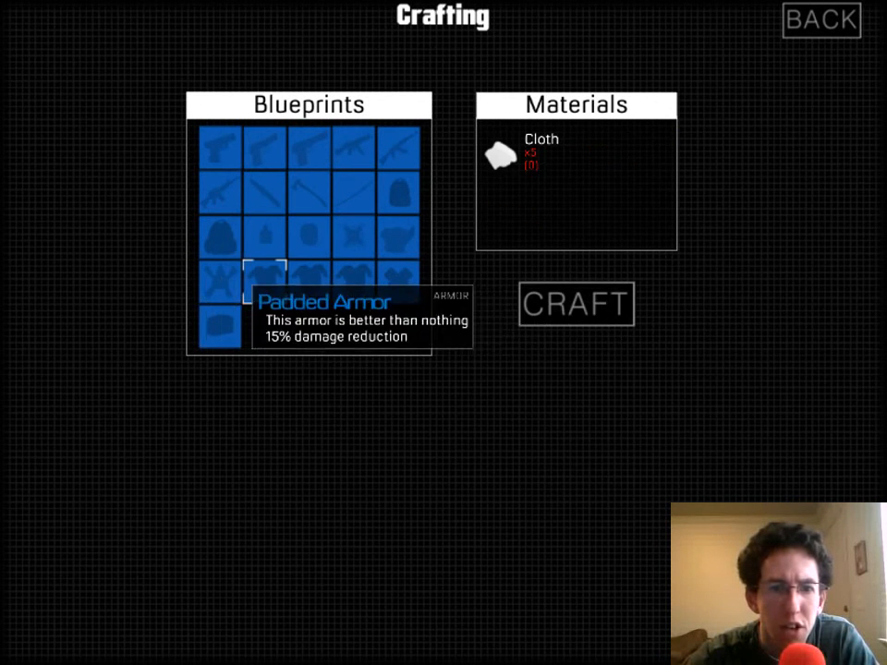
pyautogui.click(221, 237)
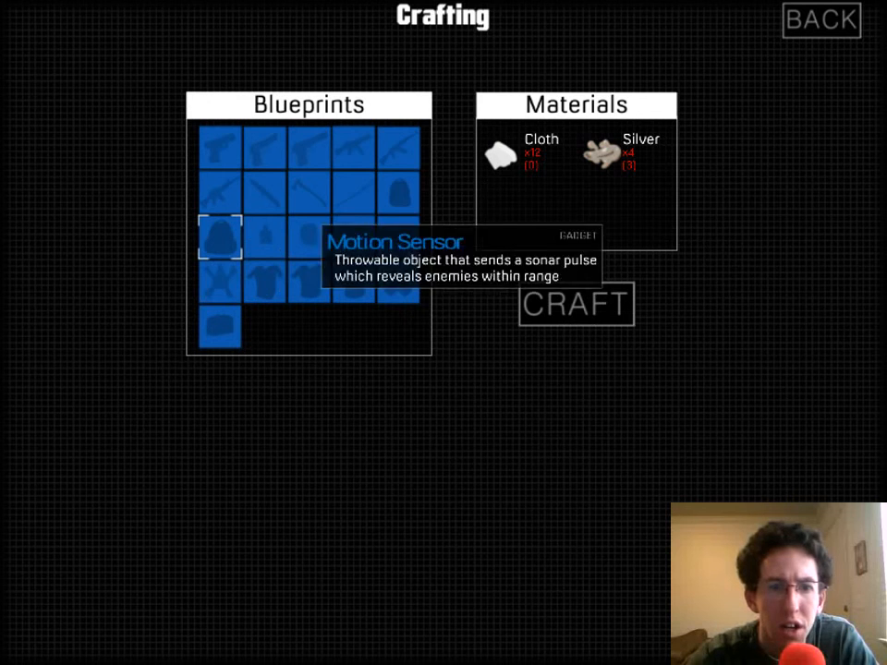
pyautogui.click(354, 205)
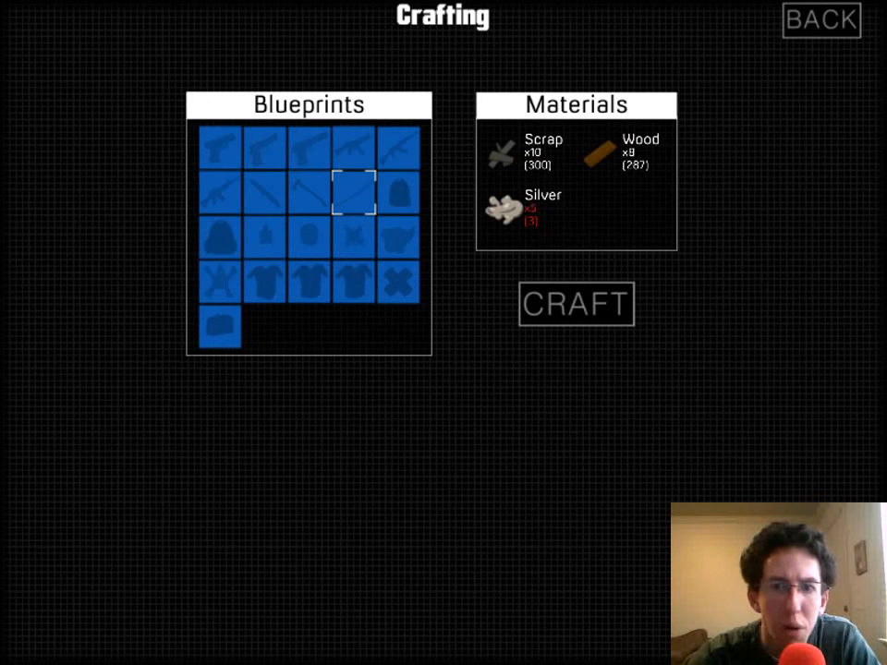
pyautogui.click(820, 20)
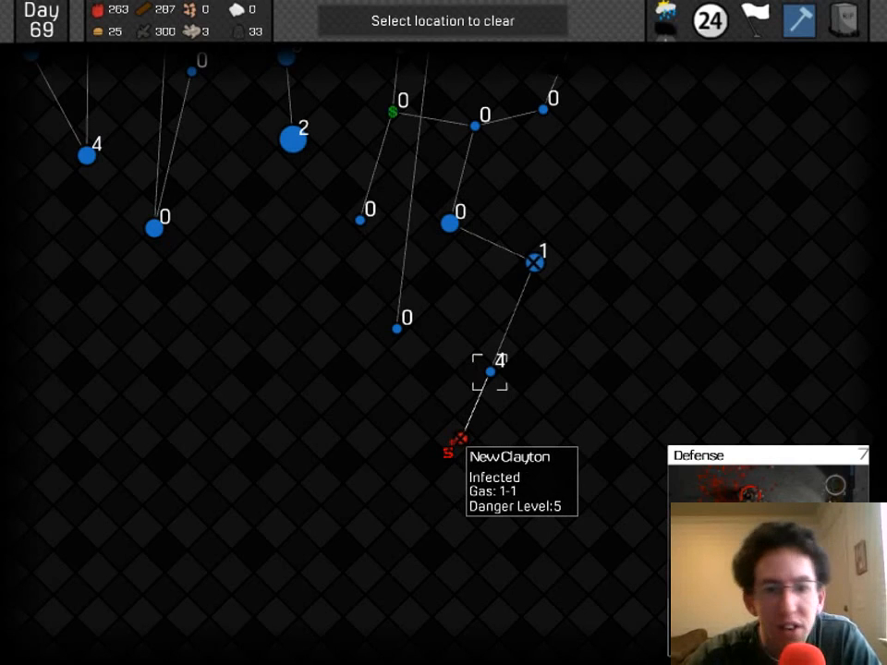